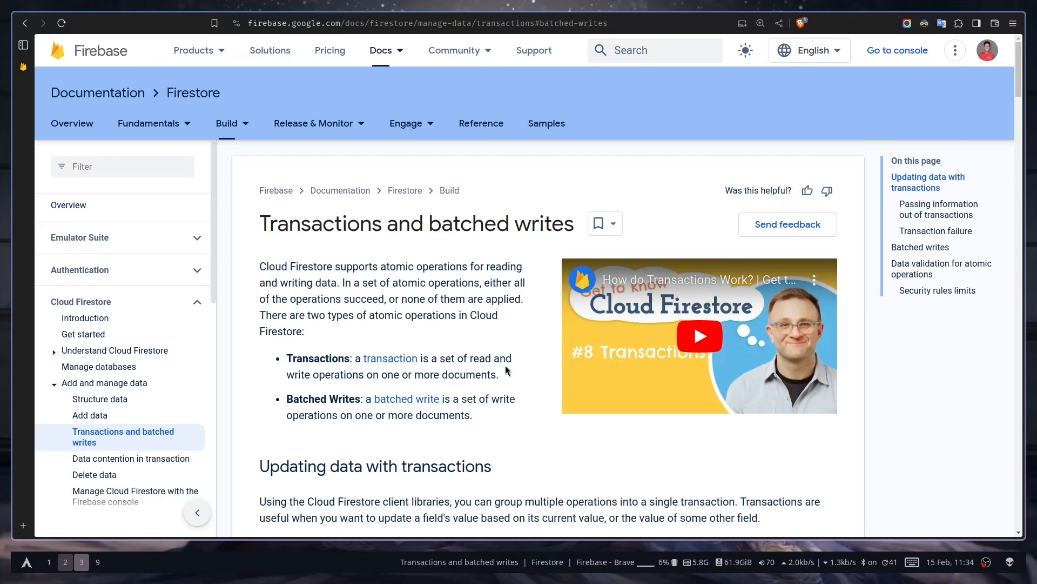
mouse_move(488, 397)
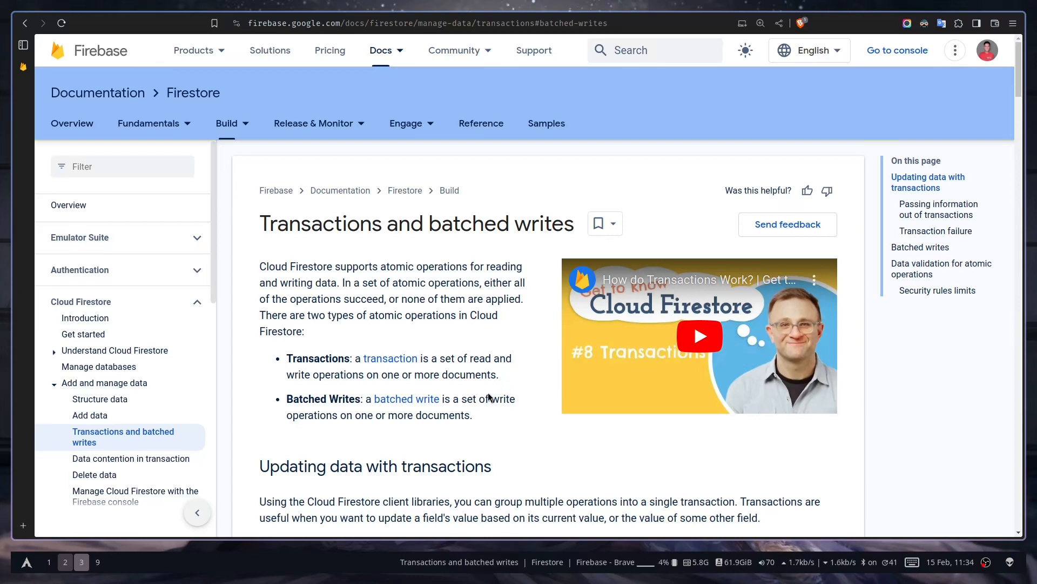
mouse_move(463, 398)
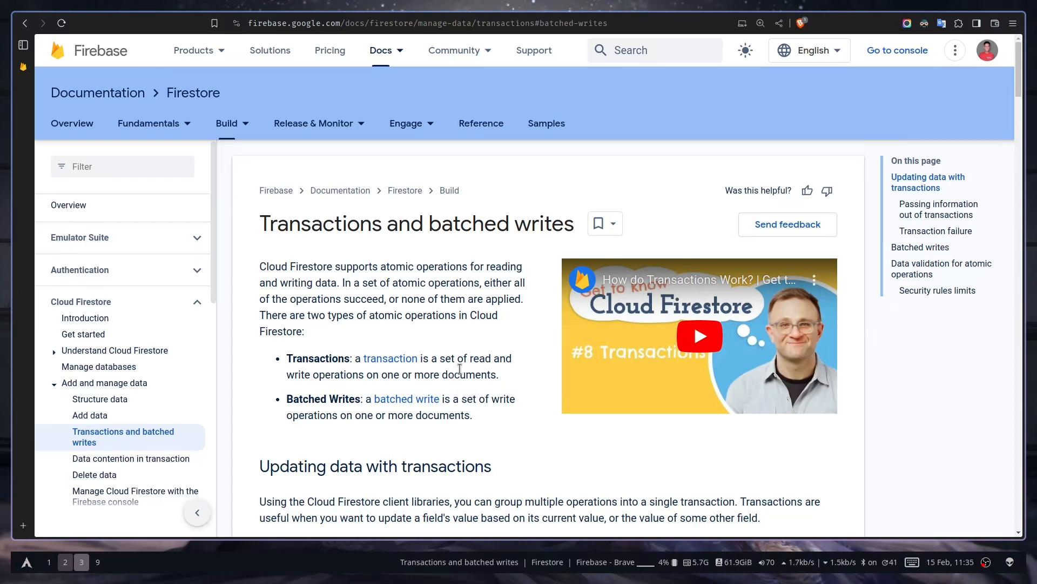
mouse_move(280, 370)
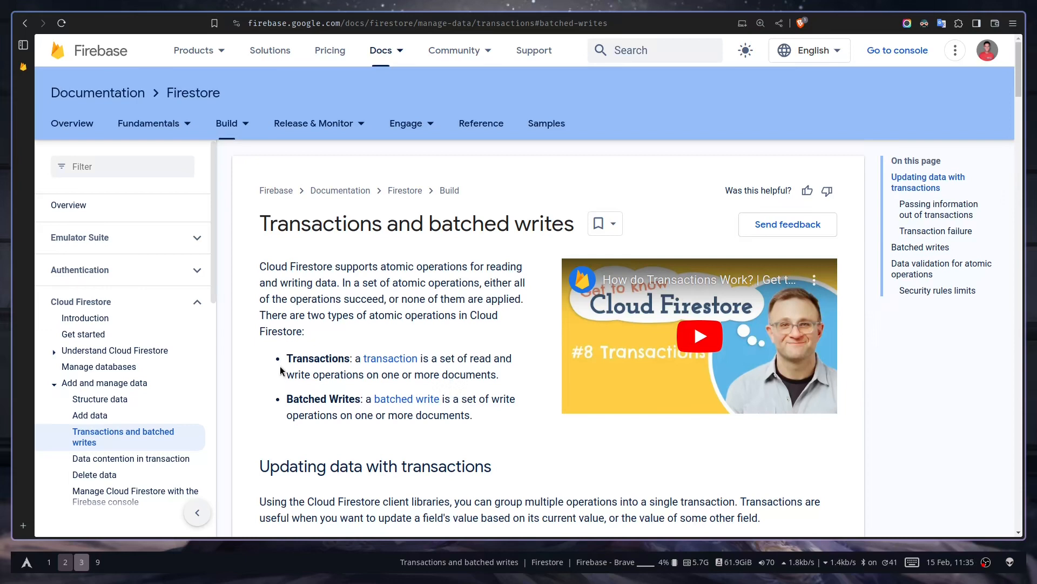
mouse_move(467, 430)
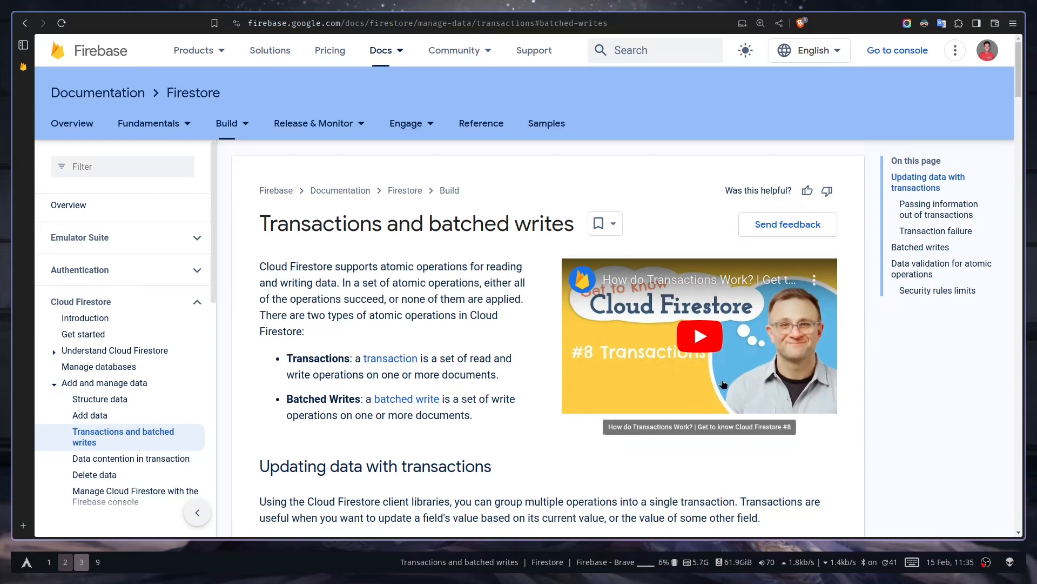
mouse_move(667, 363)
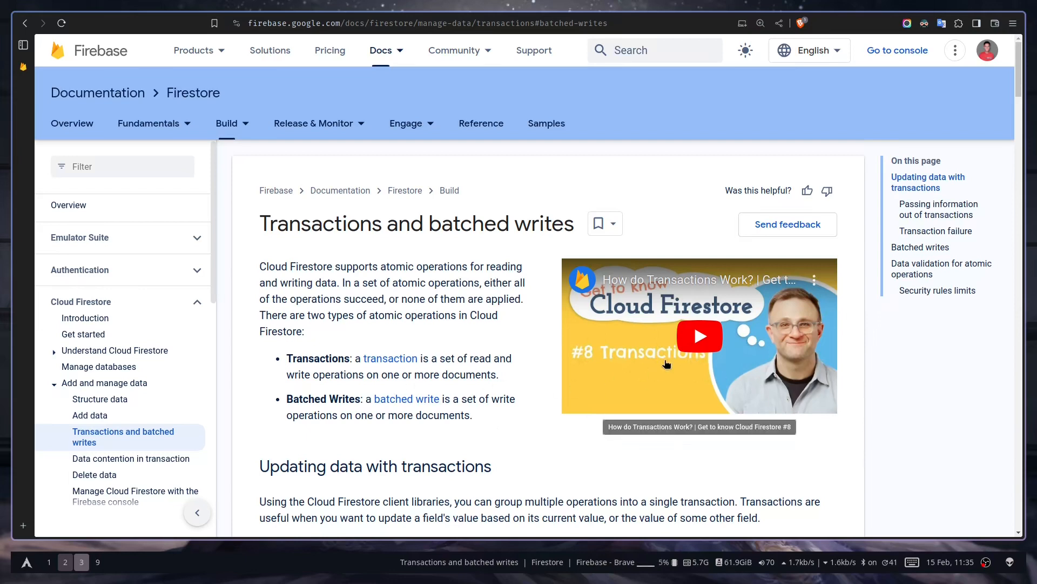
mouse_move(648, 379)
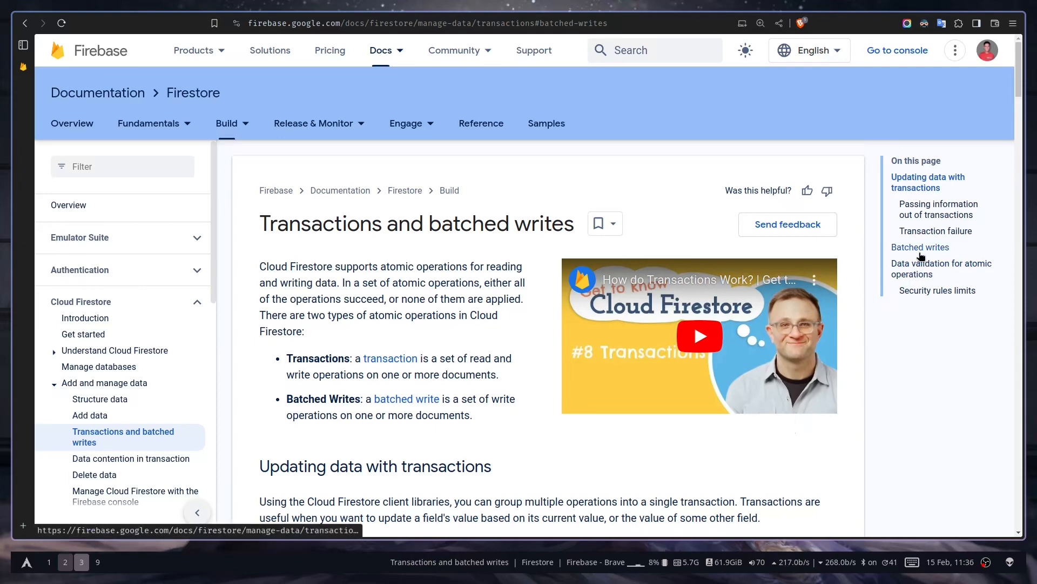
- Scroll to the Batched writes example and highlight the set call in its code
scroll("down", 3)
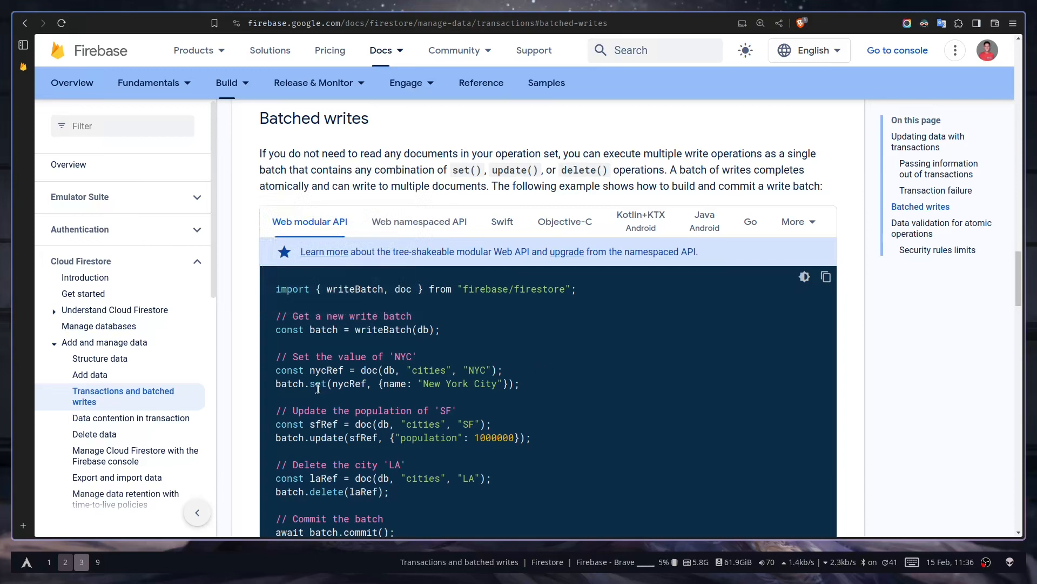
double_click(317, 384)
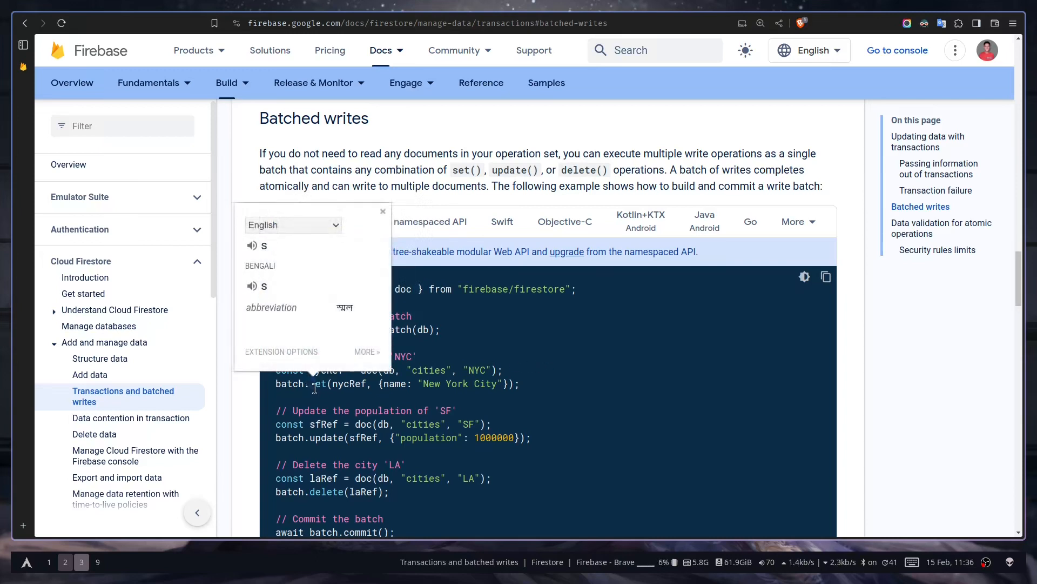
mouse_move(493, 172)
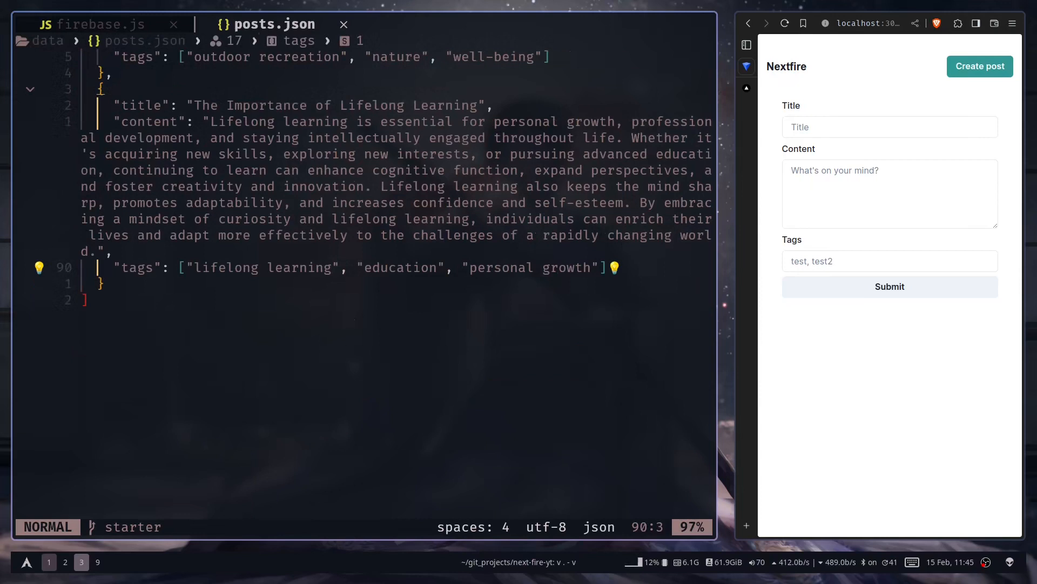
- In firebase.js, write addMultiplePosts with writeBatch(db), user1Ref, user2Ref and a getRandomUser picker
left_click(90, 24)
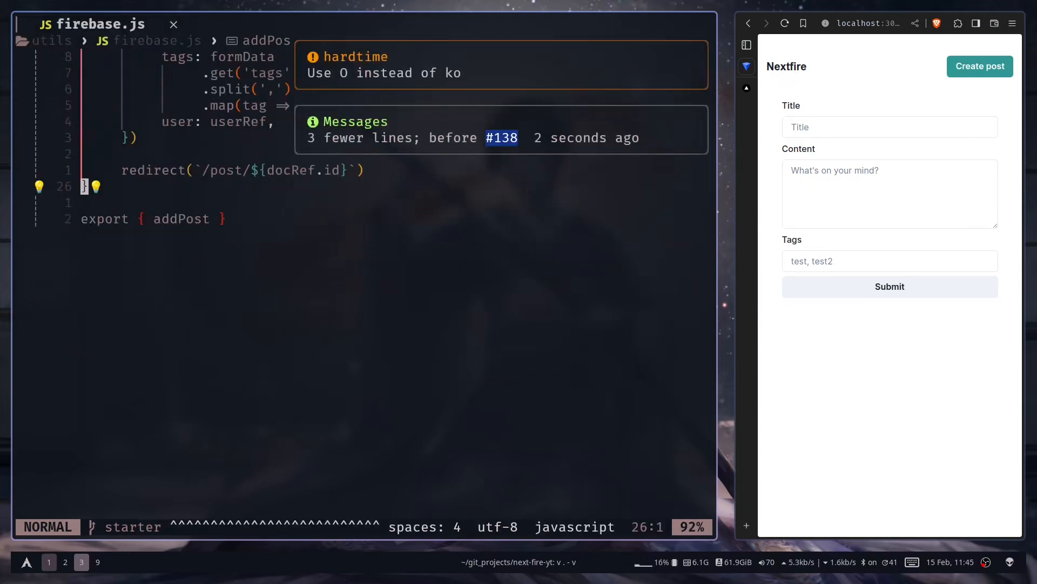
type("const addMultiplePosts = async () => {")
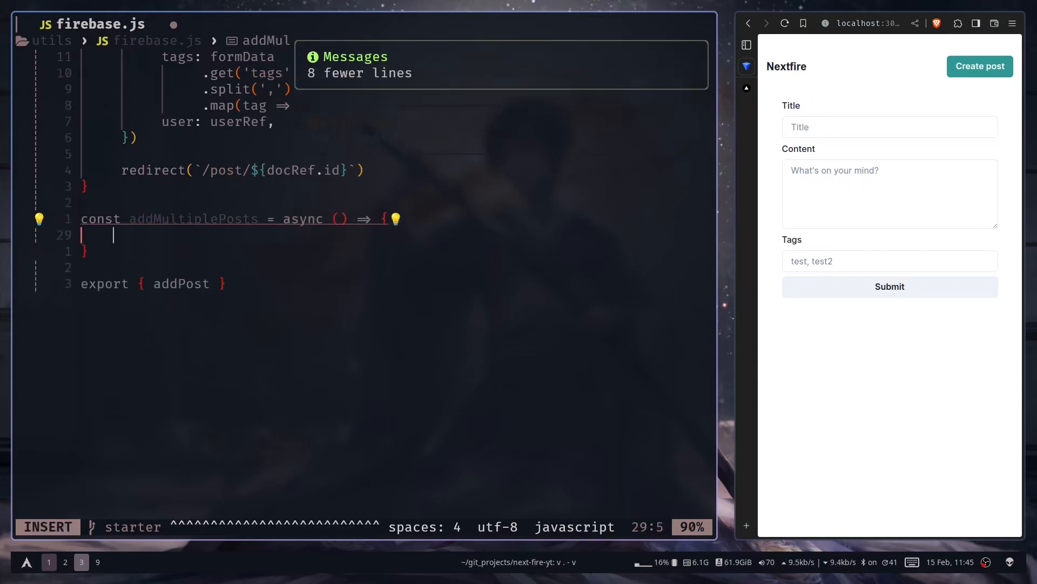
type("const batch = writeBatch(db")
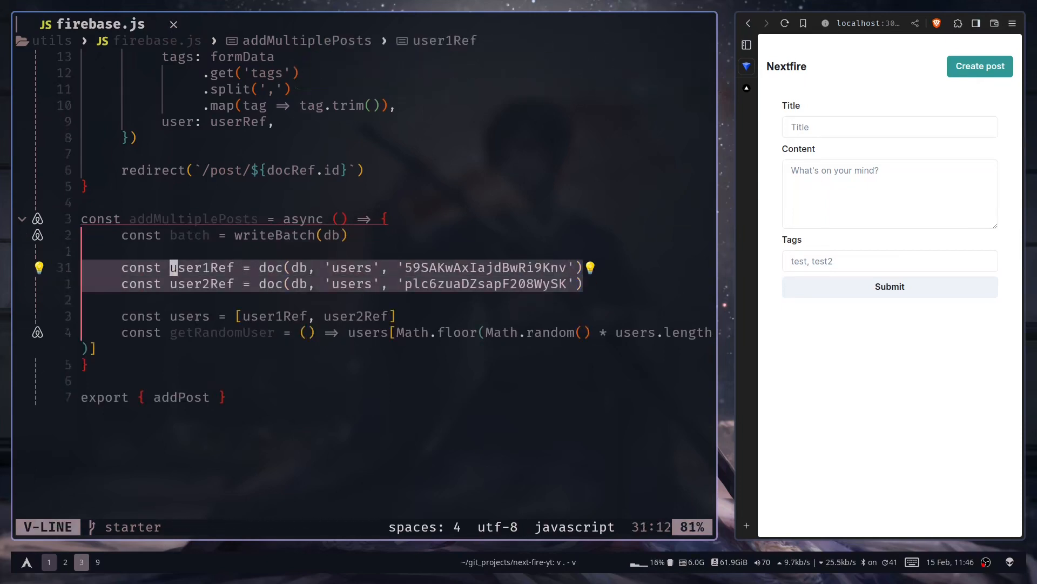
- Add a posts.forEach loop building postData that spreads each post with user: getRandomUser()
key("Escape")
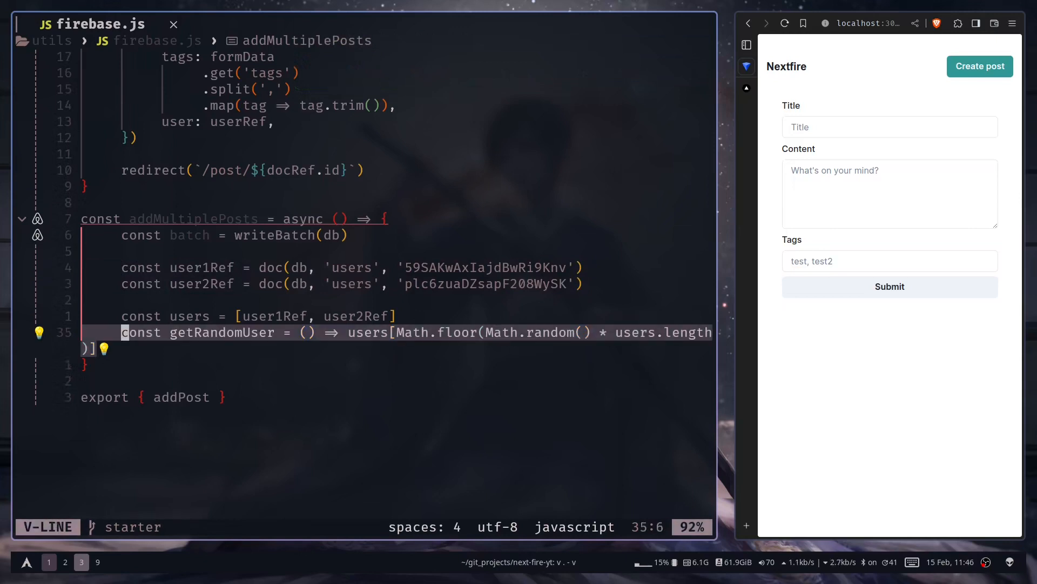
key("Escape")
type("posts.forEach(post => {")
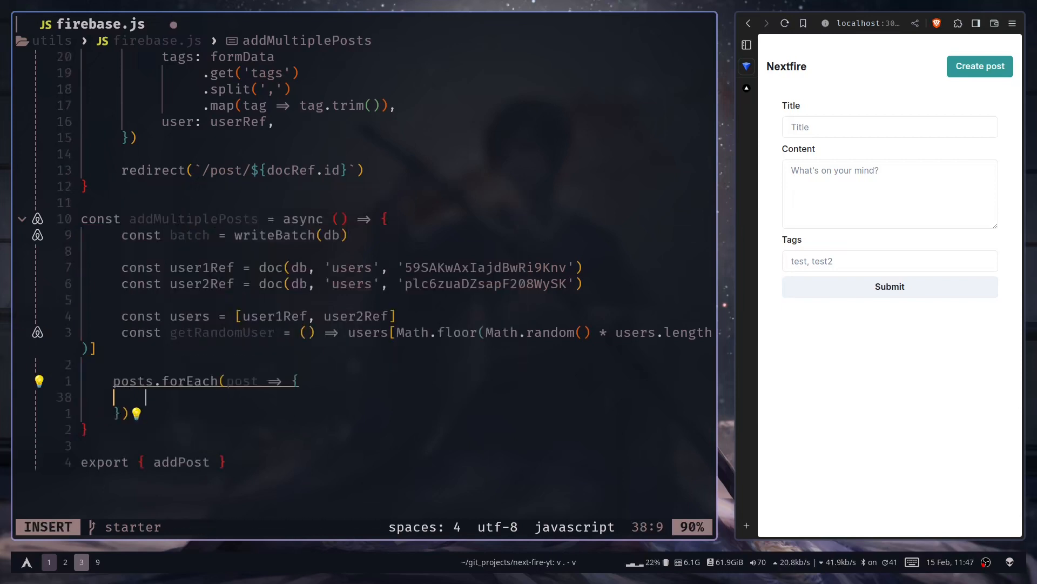
type("const")
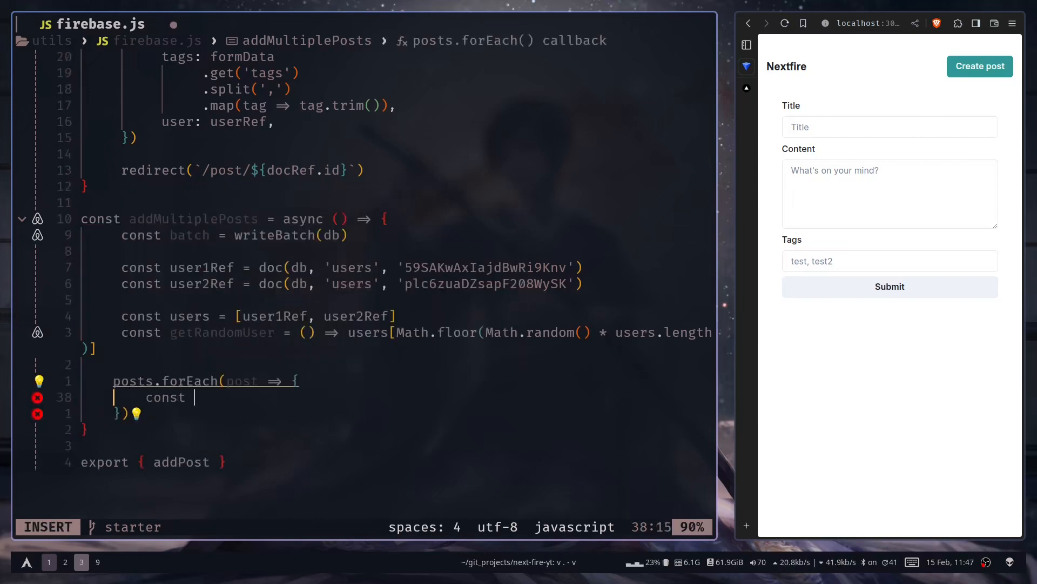
type("postDa")
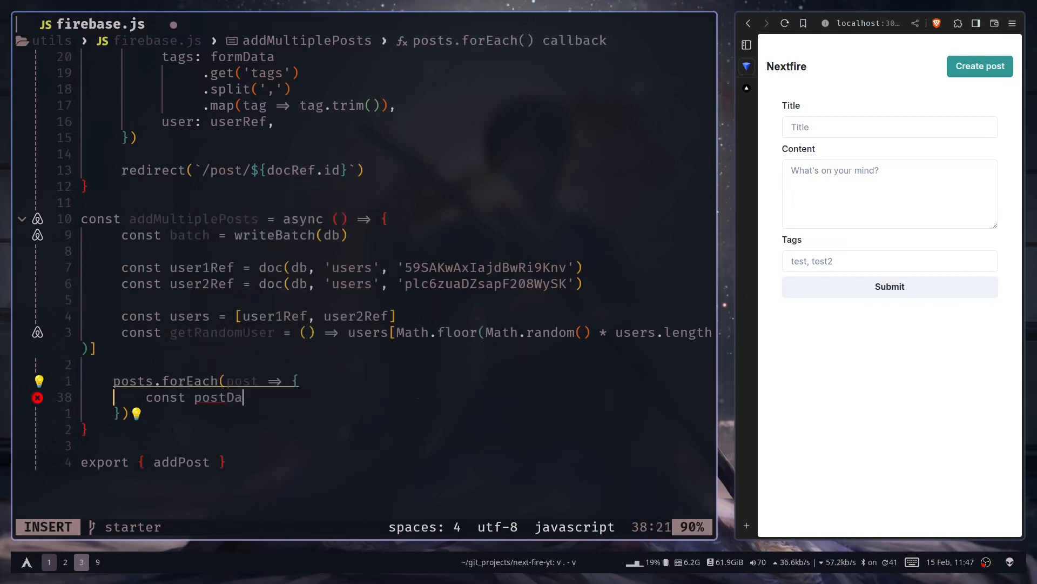
type("ta = {")
type("...post,")
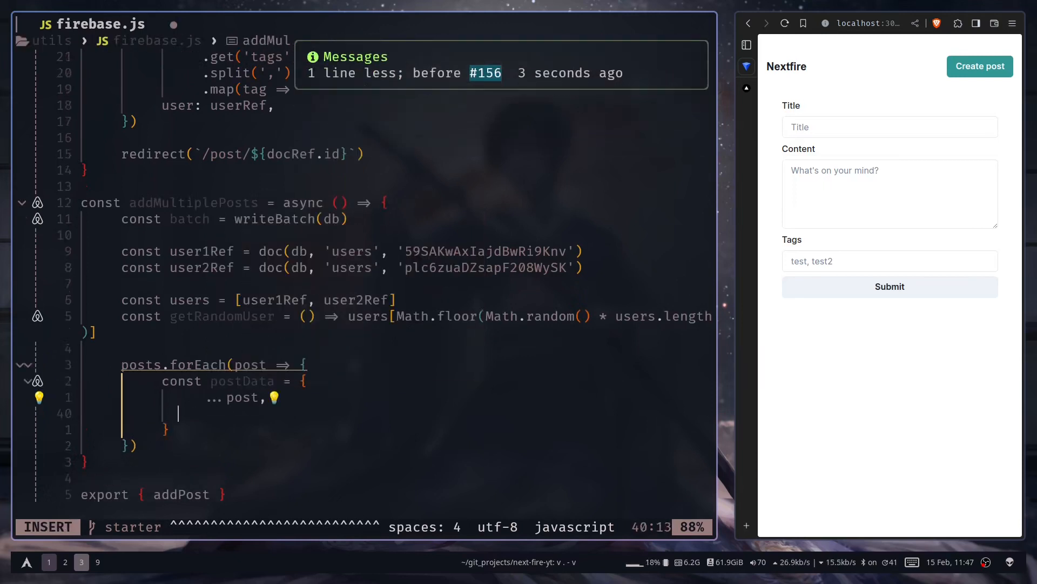
type("user: getRandomUser(),")
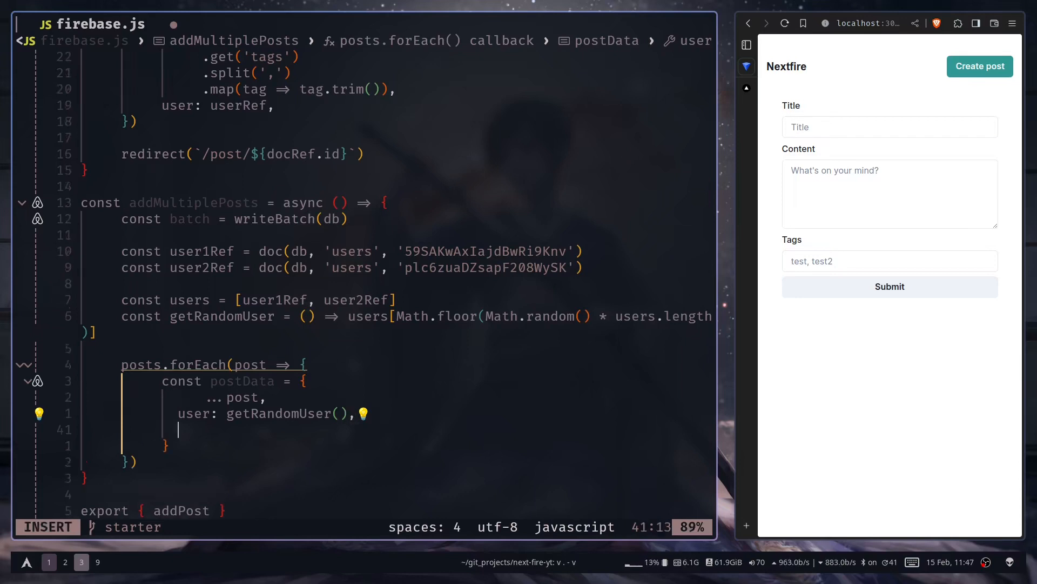
- Set postData's createdAt to serverTimestamp() instead of new Date()
type("createdAt: new Date(),")
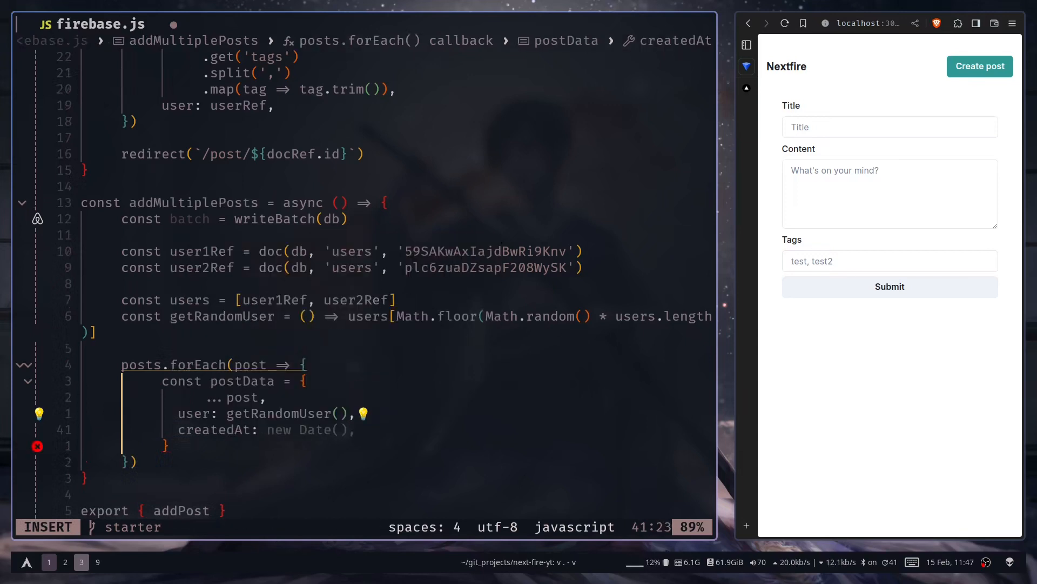
key("Escape")
type(" s")
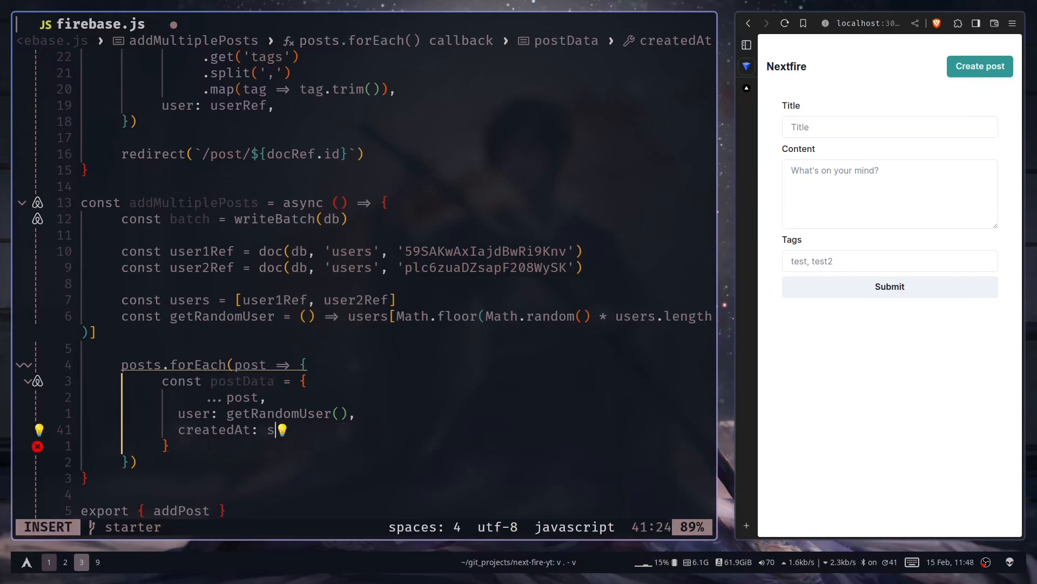
type("erverTimestamp()")
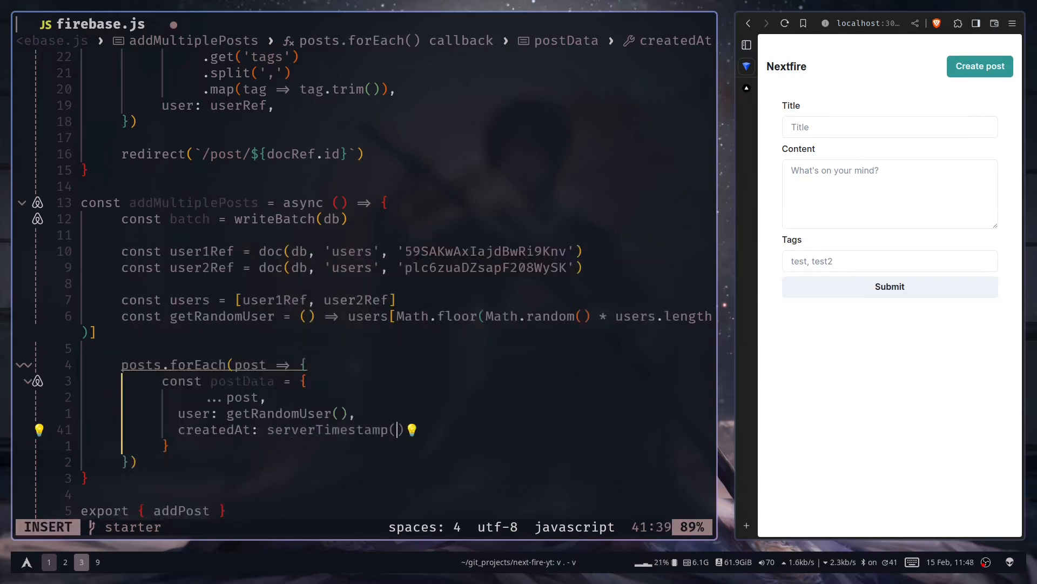
key("Escape")
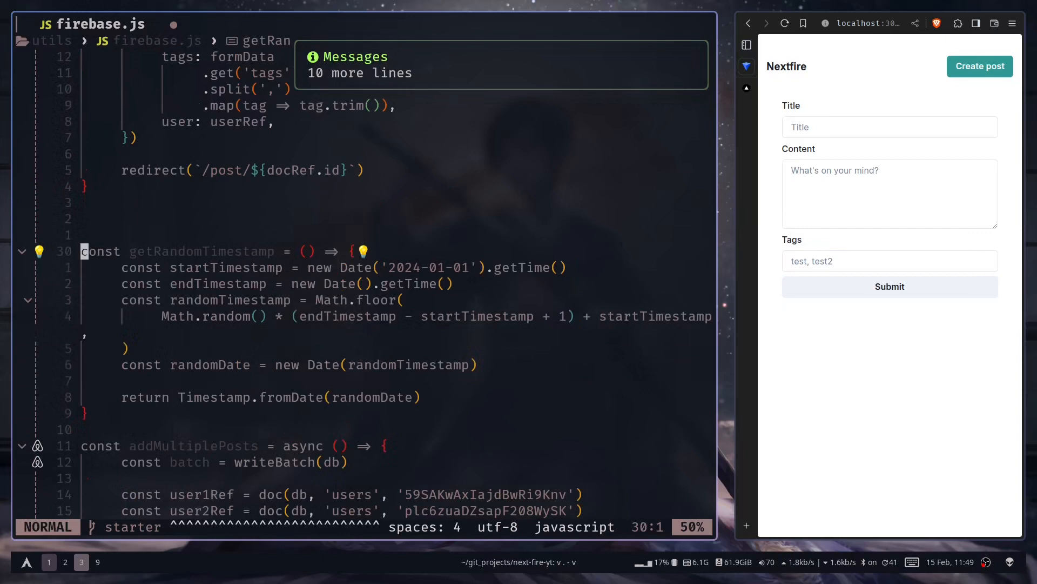
- Use getRandomTimestamp() as the createdAt value in postData
key("V")
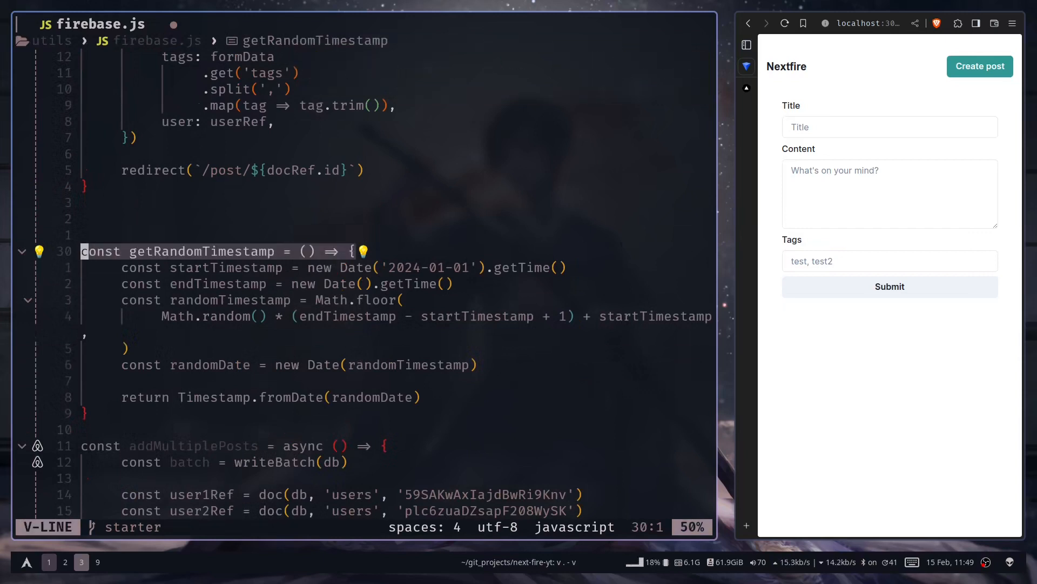
key("Escape")
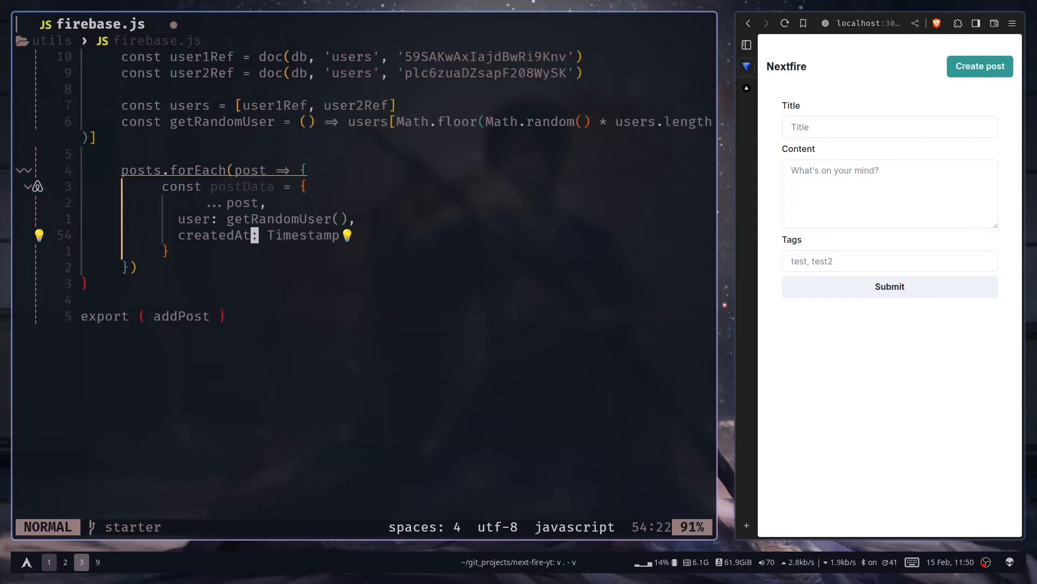
type("getRandomTimestamp(),")
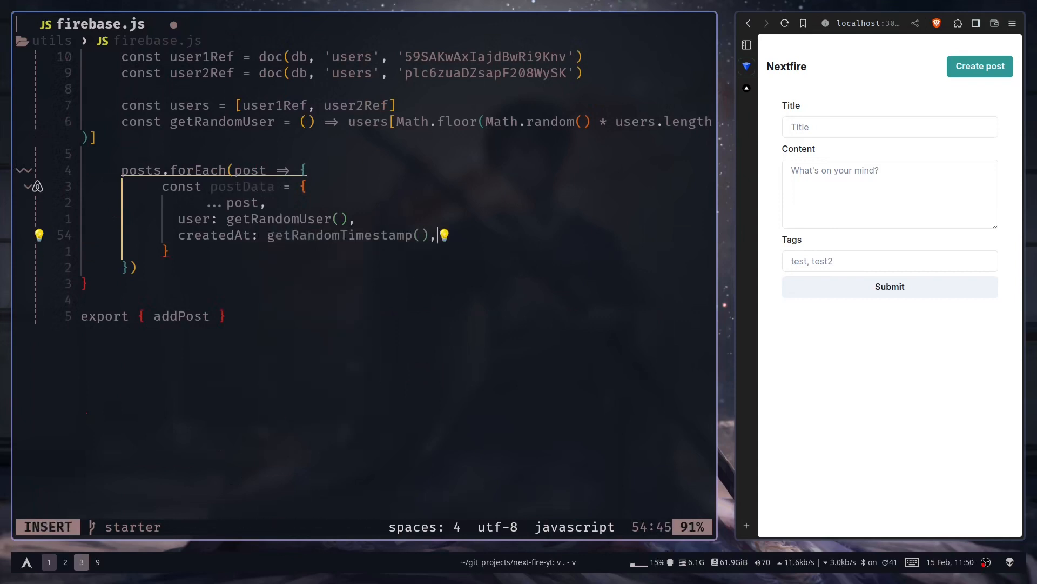
key("Escape")
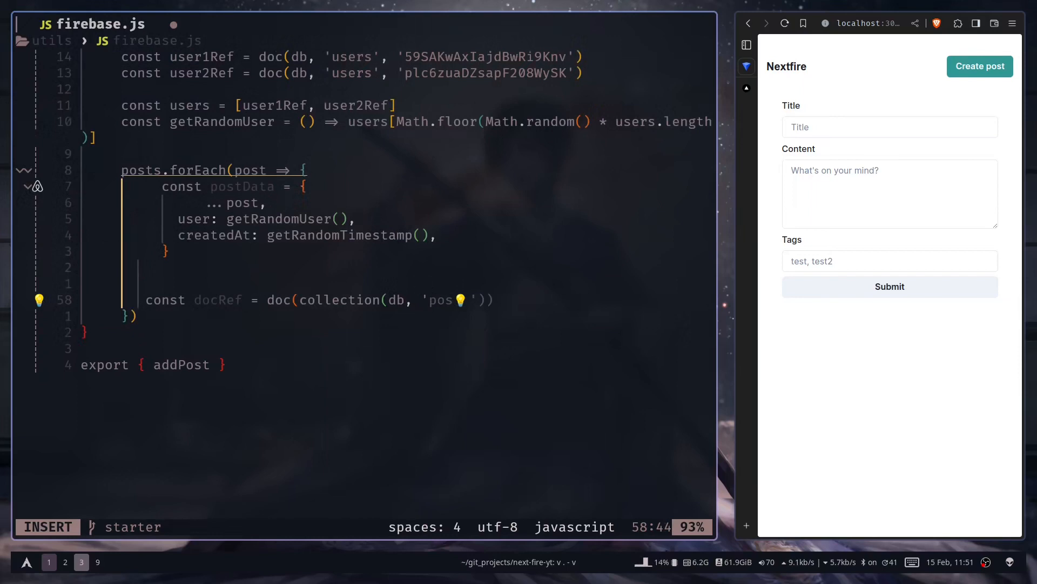
- Add batch.set(docRef, postData) inside the loop and await batch.commit() after it
type("ts")
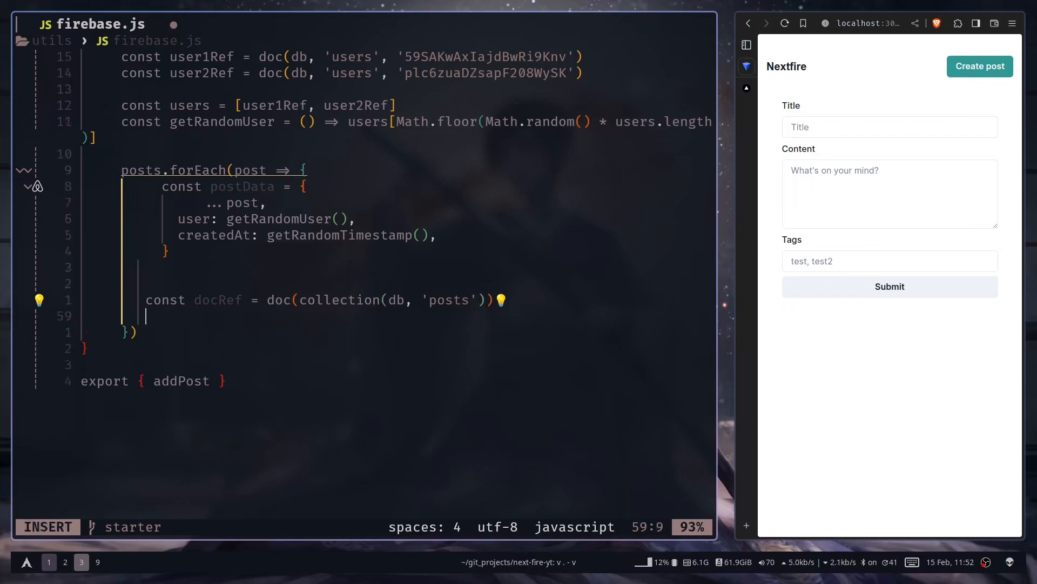
type("batch.set(docRef, postData)")
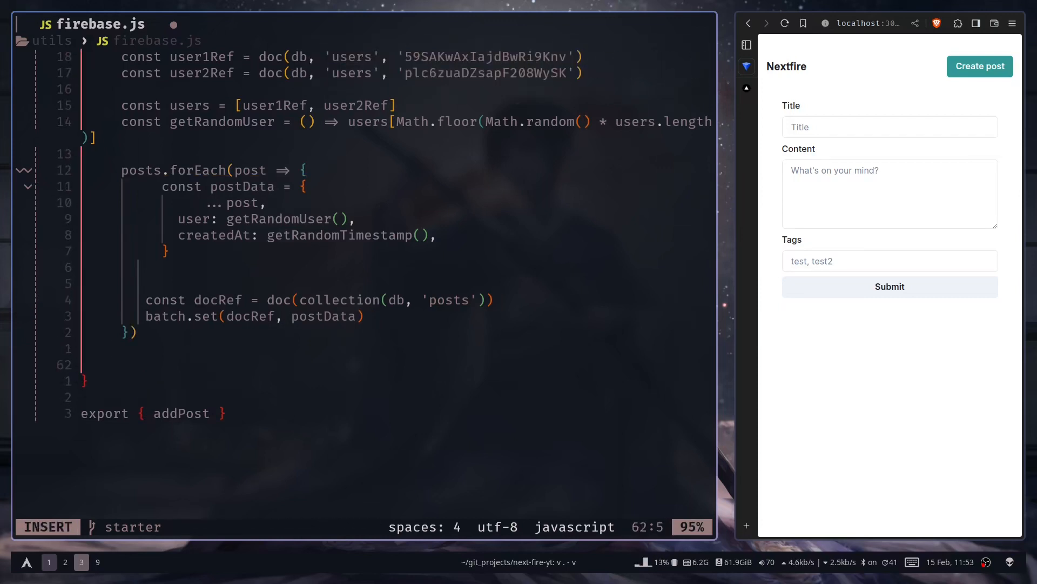
type("a")
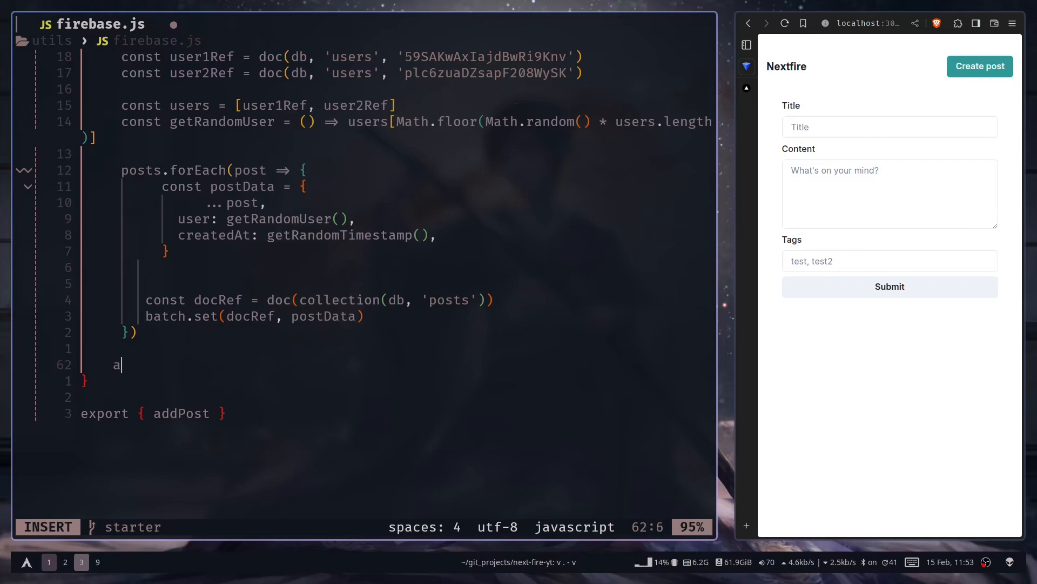
type("wait batch.commit()j")
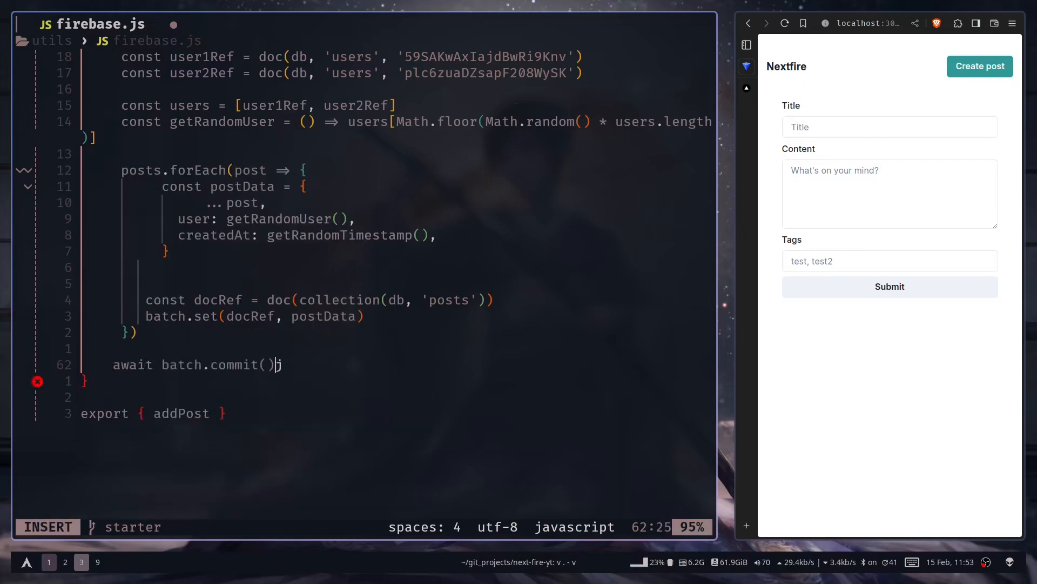
key("Escape")
type(", addMultiplePosts")
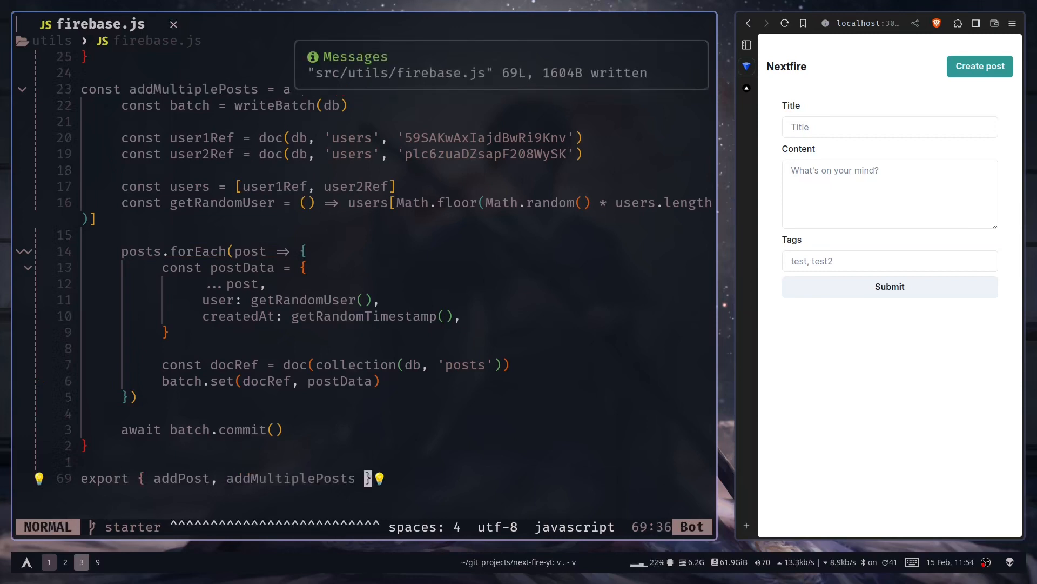
- In AddPostForm.jsx, add an 'Add multiple documents' button with onClick={addMultiplePosts}
type("postfo")
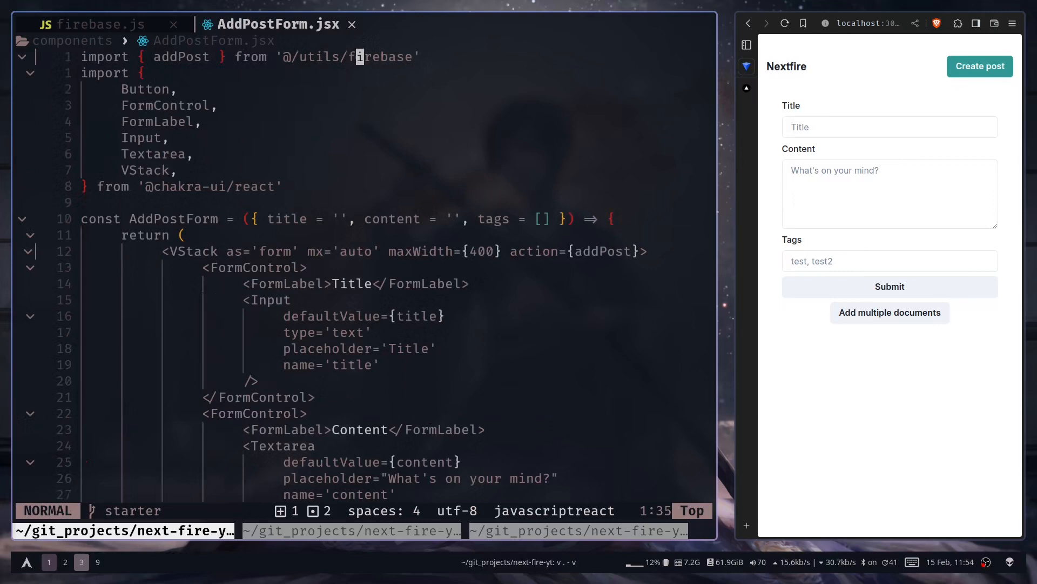
type("'use strict'")
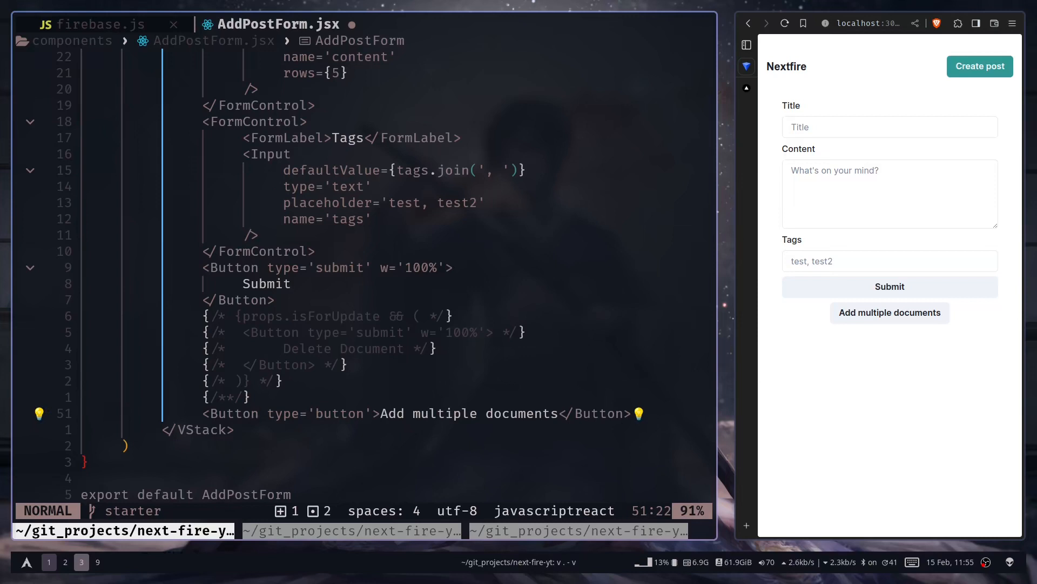
type("on")
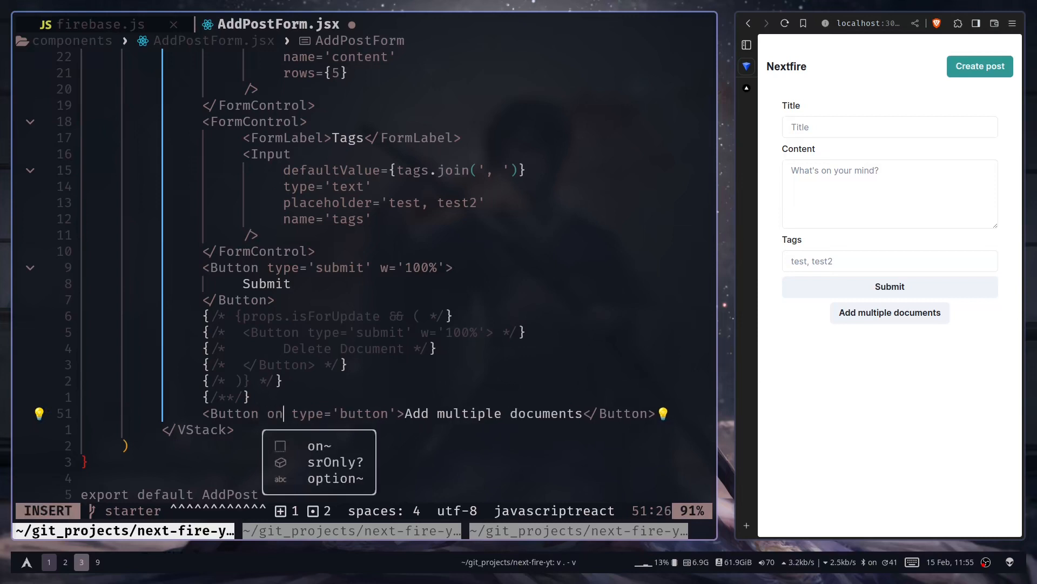
type("Click={a")
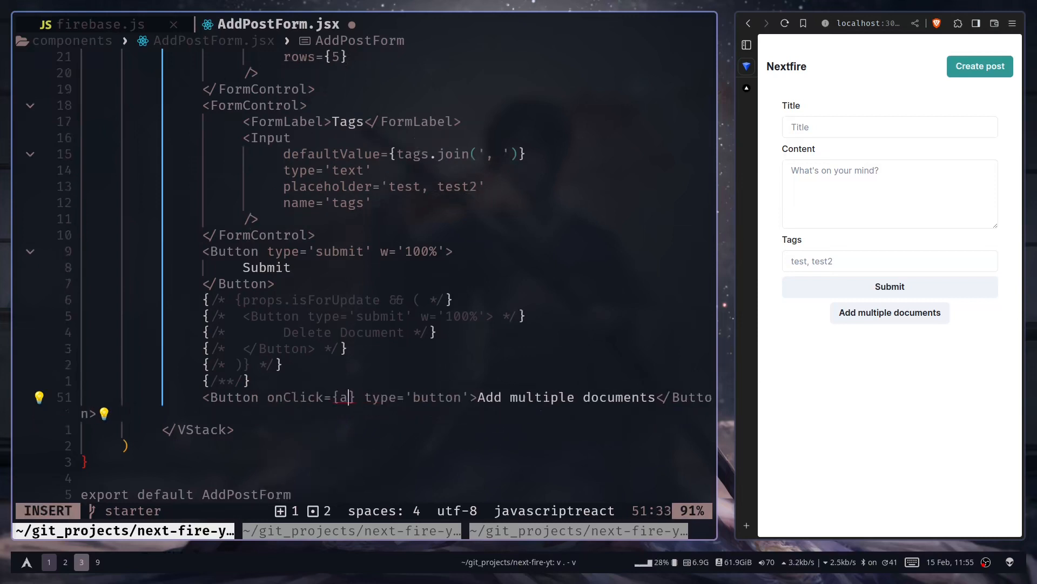
type("ddRequestMeta")
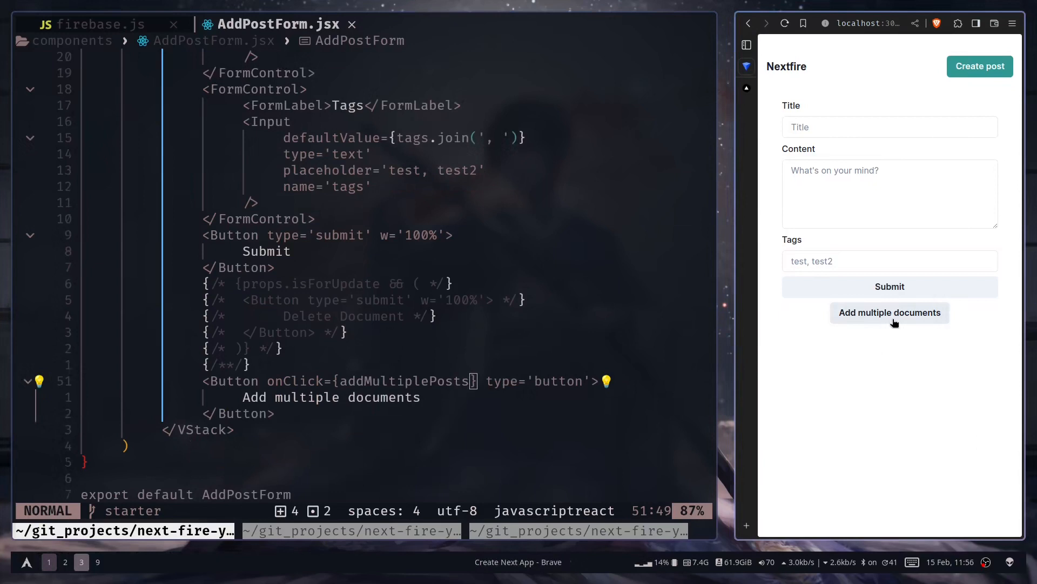
- Click 'Add multiple documents' and select the resulting application error message
left_click(889, 313)
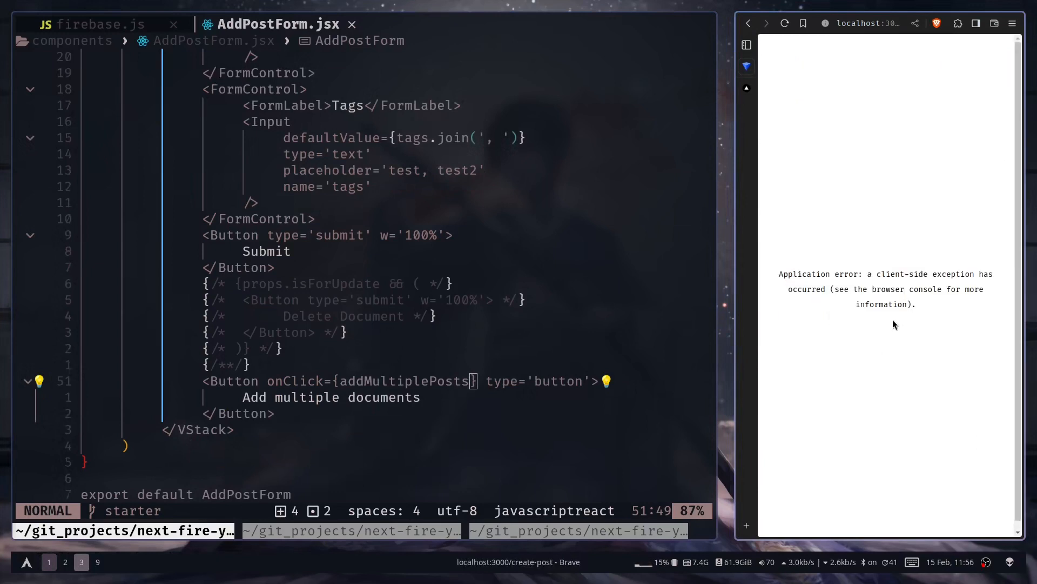
mouse_move(774, 276)
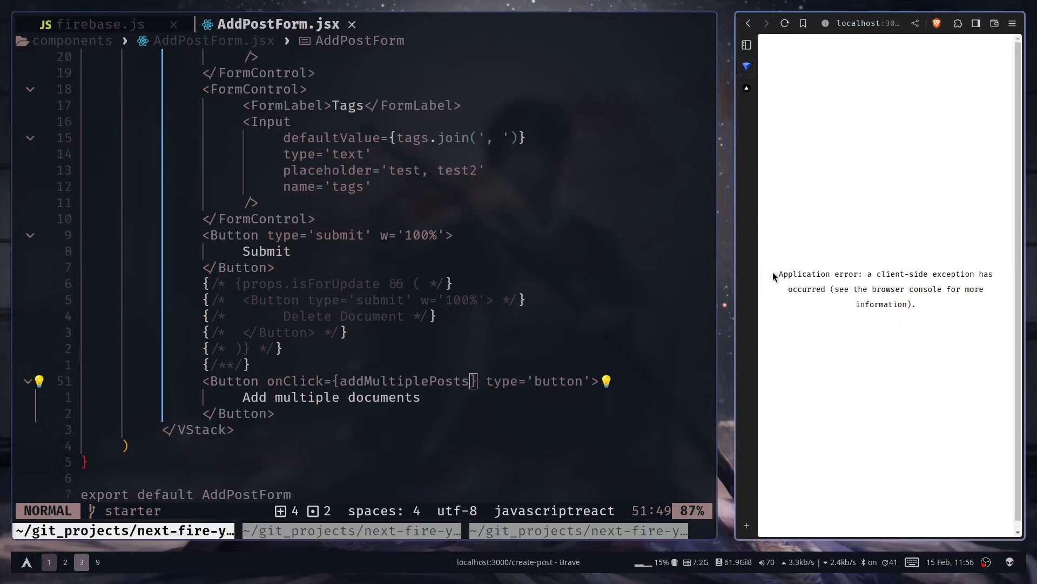
left_click_drag(778, 274, 992, 274)
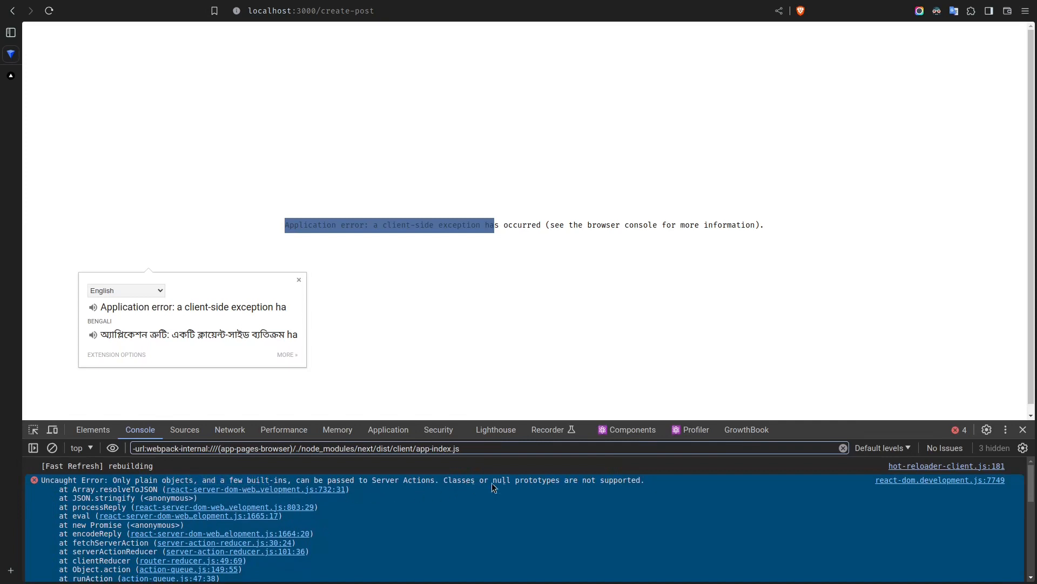
mouse_move(627, 494)
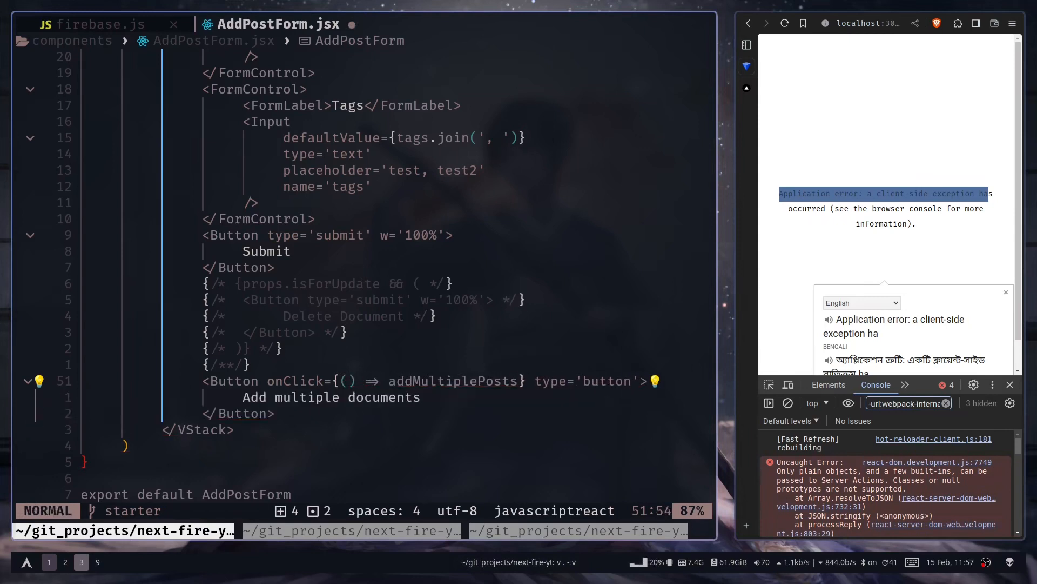
- Change the button handler to onClick={() => addMultiplePosts()}
type("()")
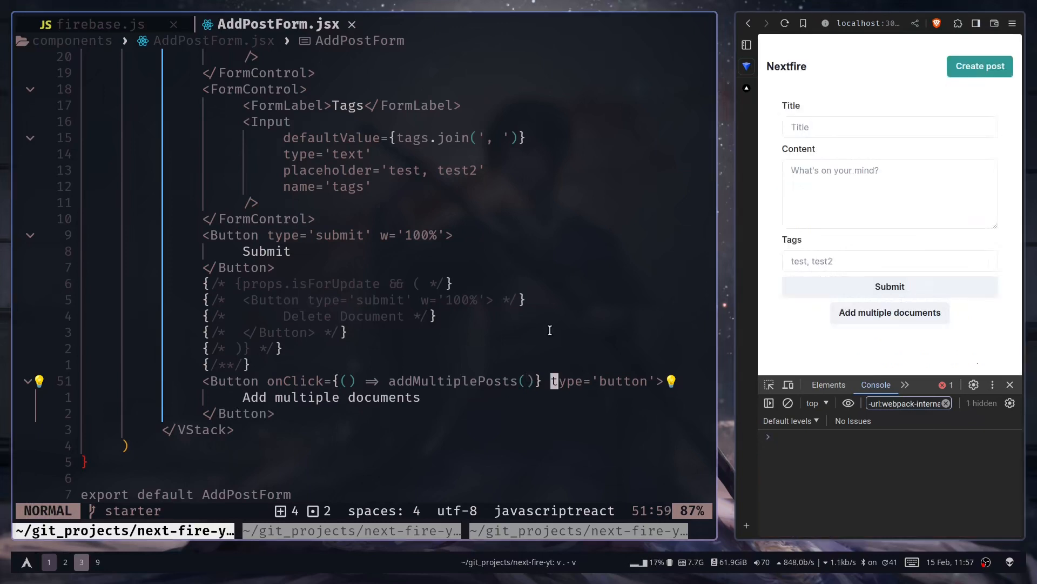
mouse_move(431, 347)
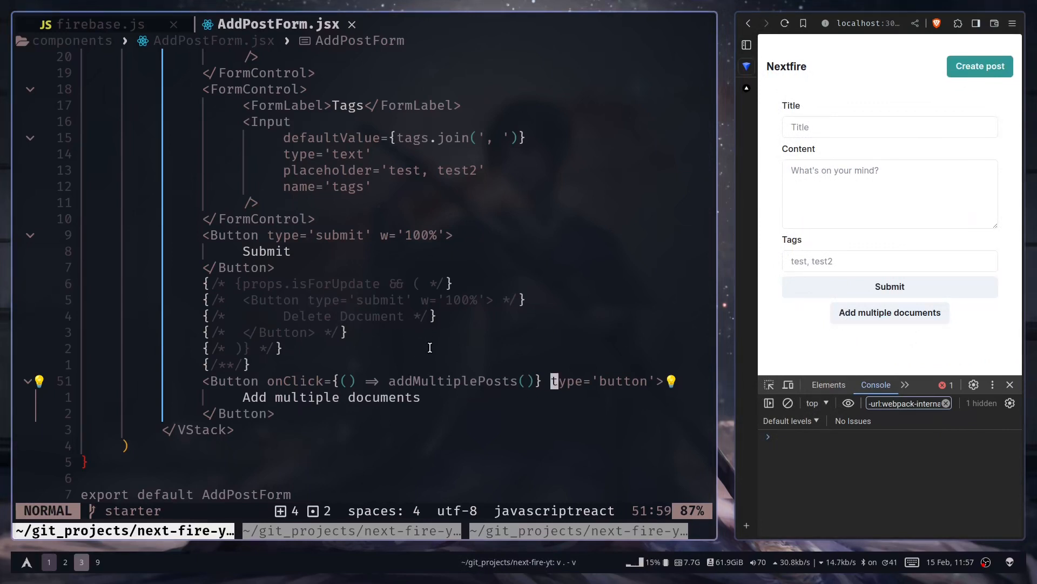
mouse_move(503, 307)
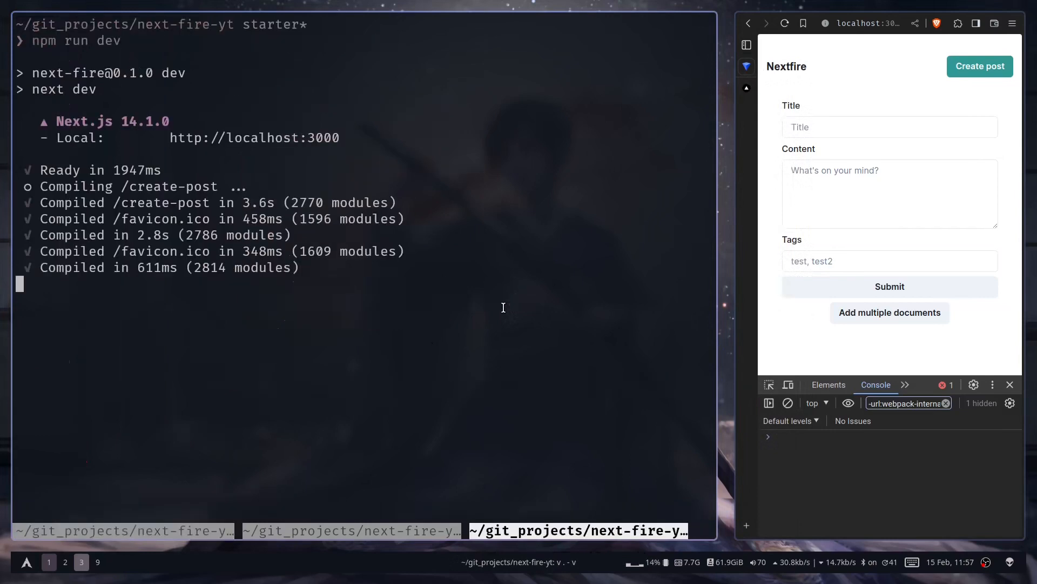
mouse_move(371, 184)
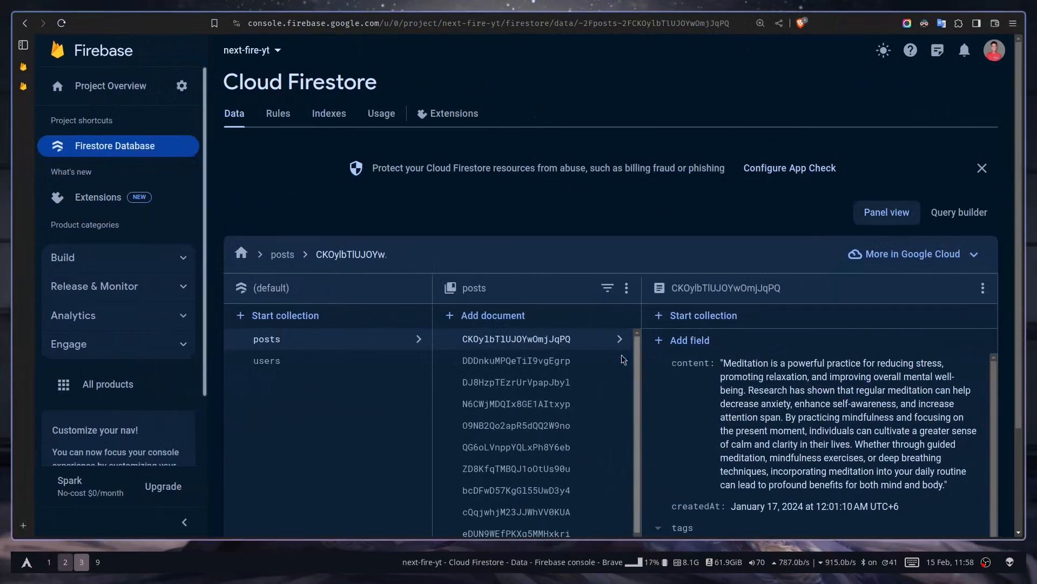
- Inspect the posts documents 'test', 'The Impact of Climate Change' and 'The Importance of Community Engagement'
scroll("down", 3)
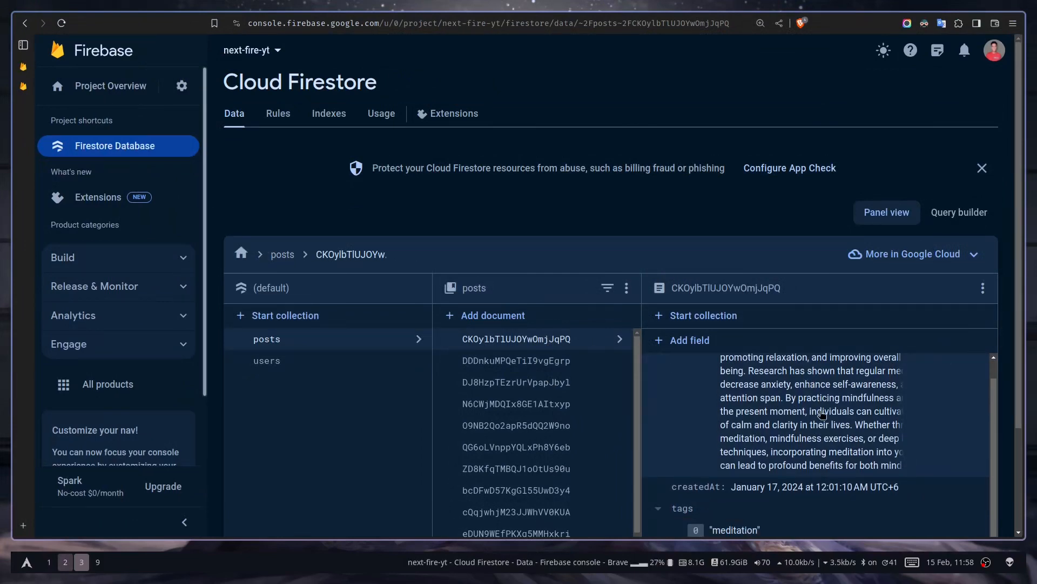
left_click(982, 167)
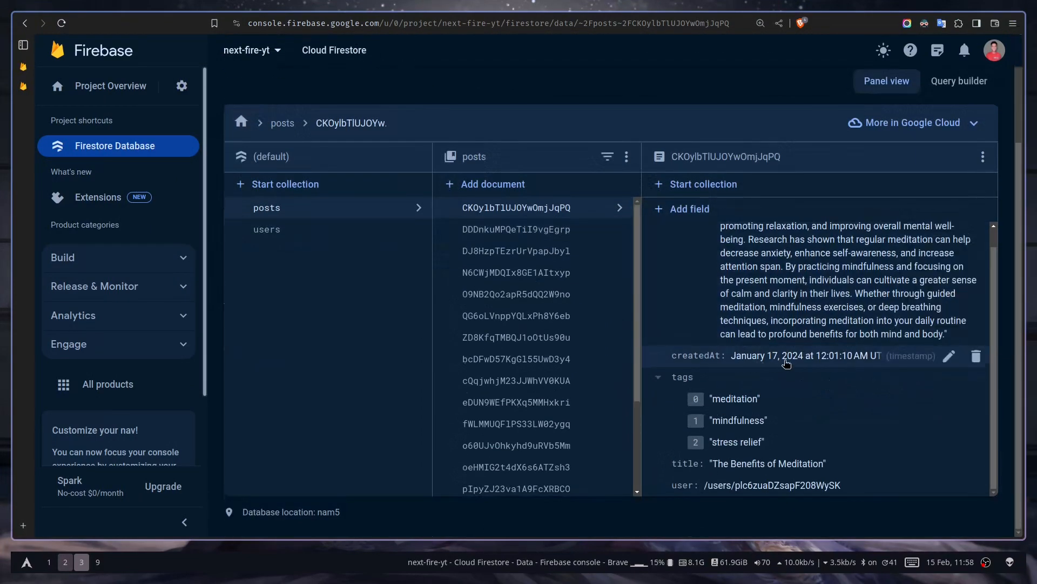
left_click(516, 251)
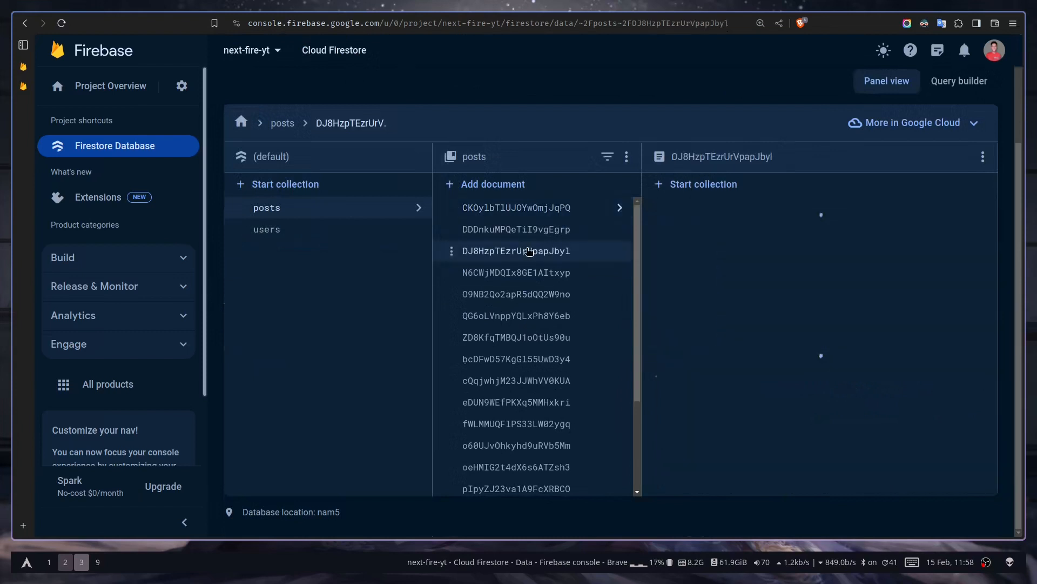
left_click(515, 250)
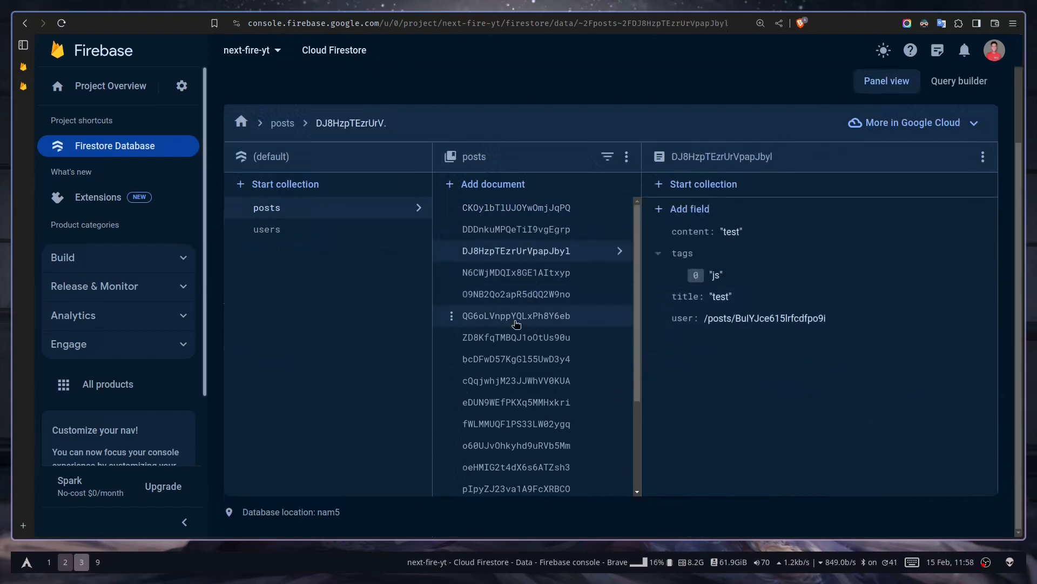
left_click(516, 315)
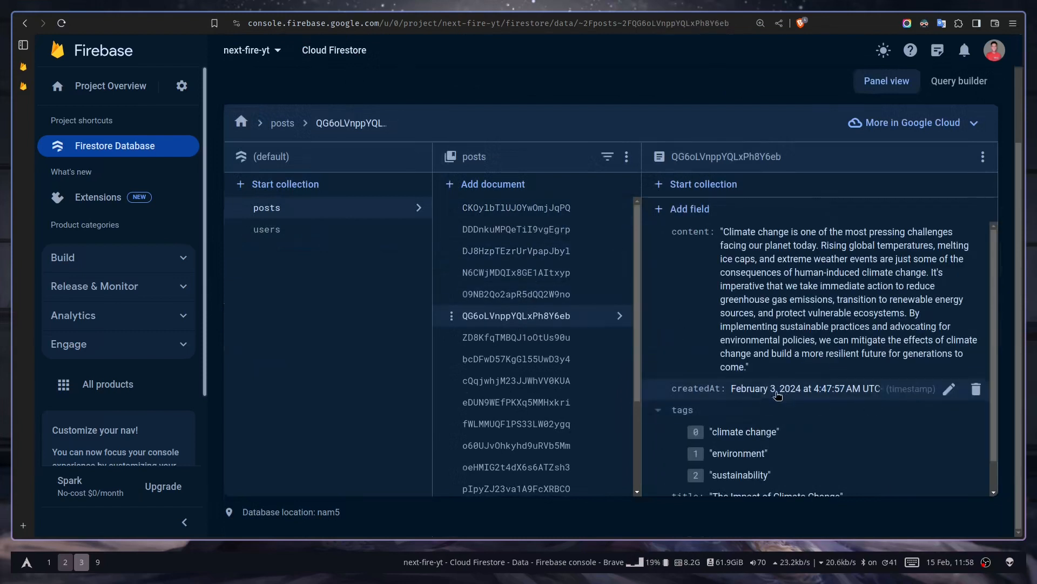
scroll("down", 3)
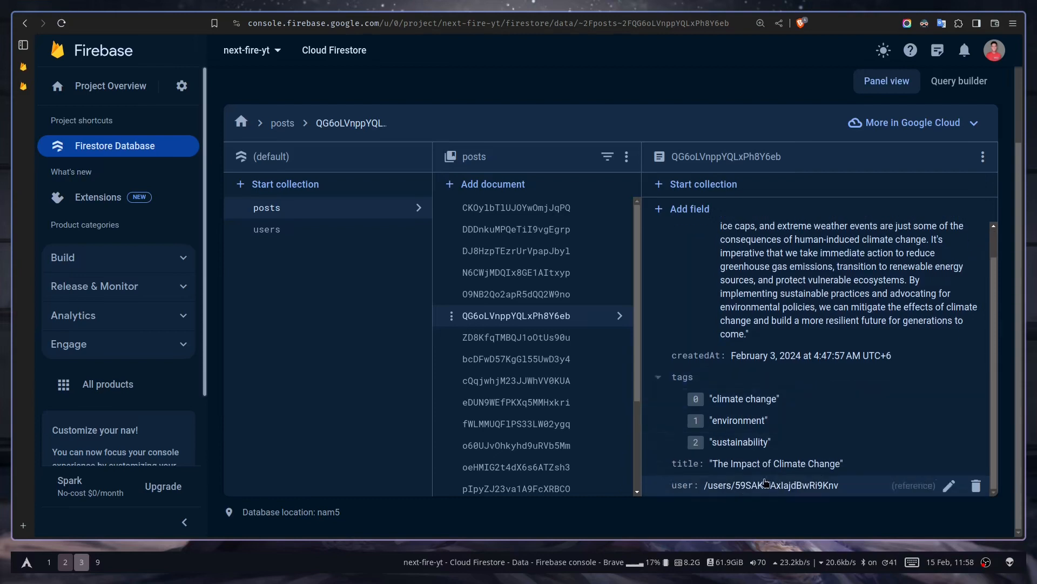
left_click(516, 424)
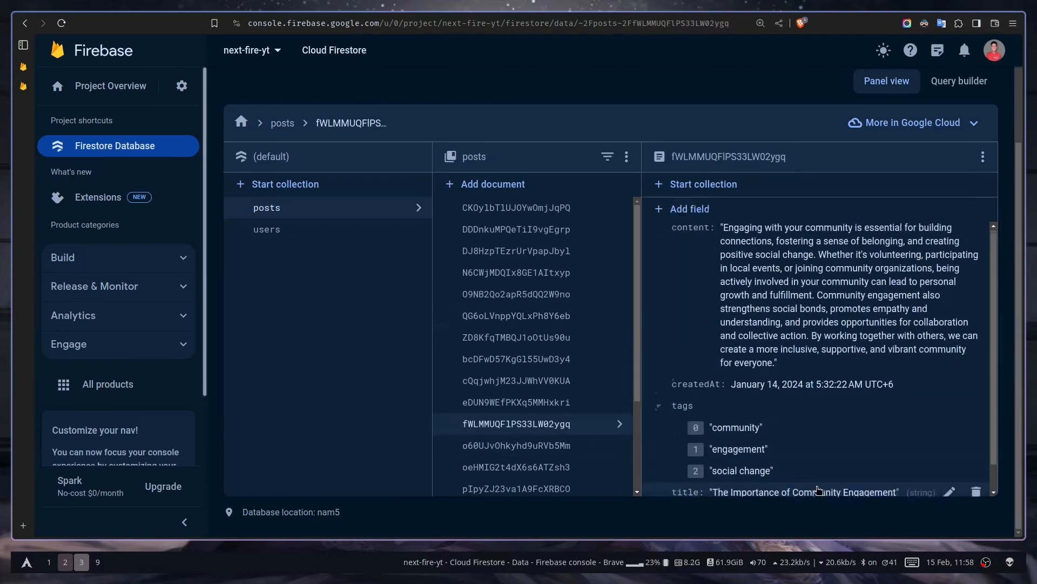